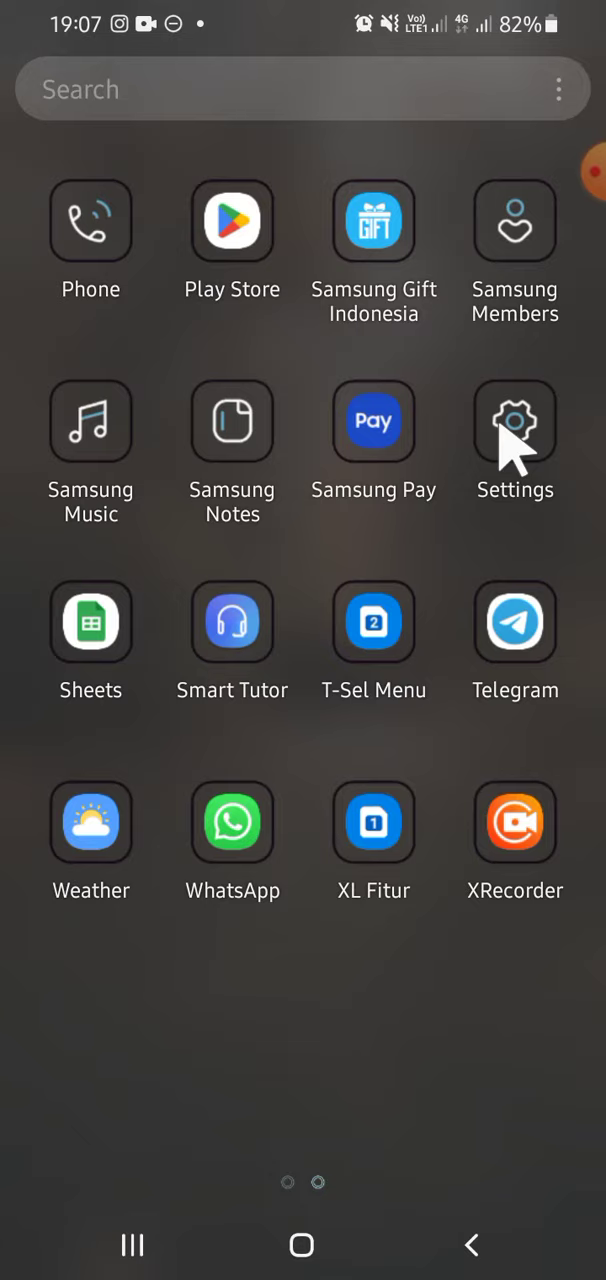
pyautogui.moveTo(584, 504)
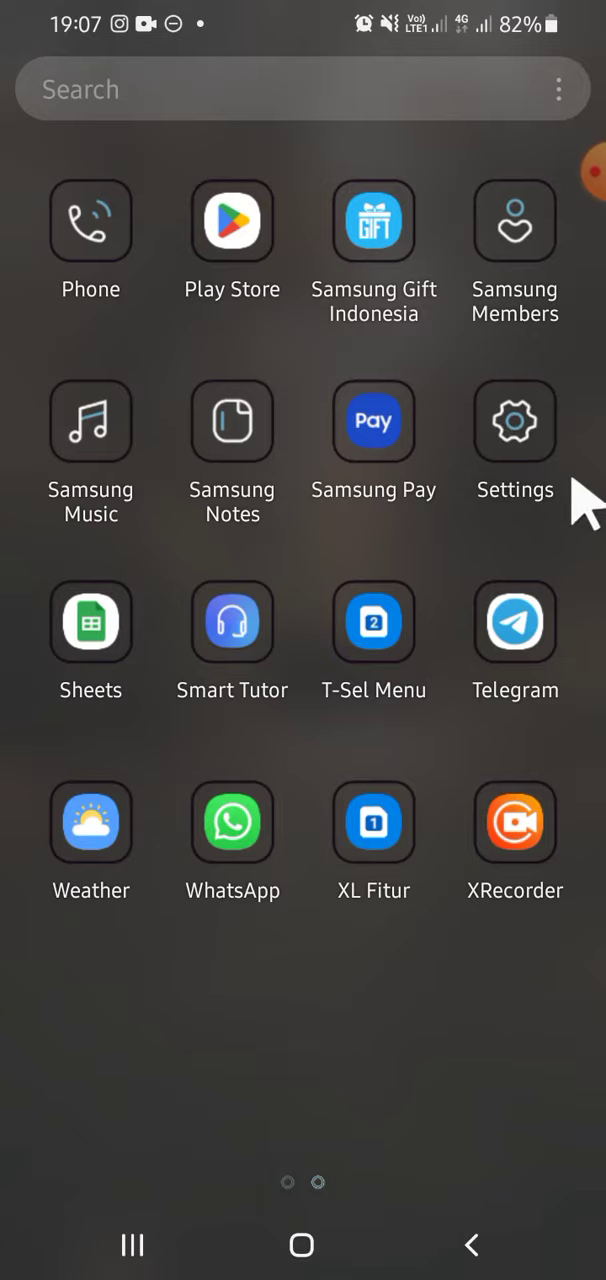
# Launch the Settings app from the app drawer
pyautogui.click(514, 420)
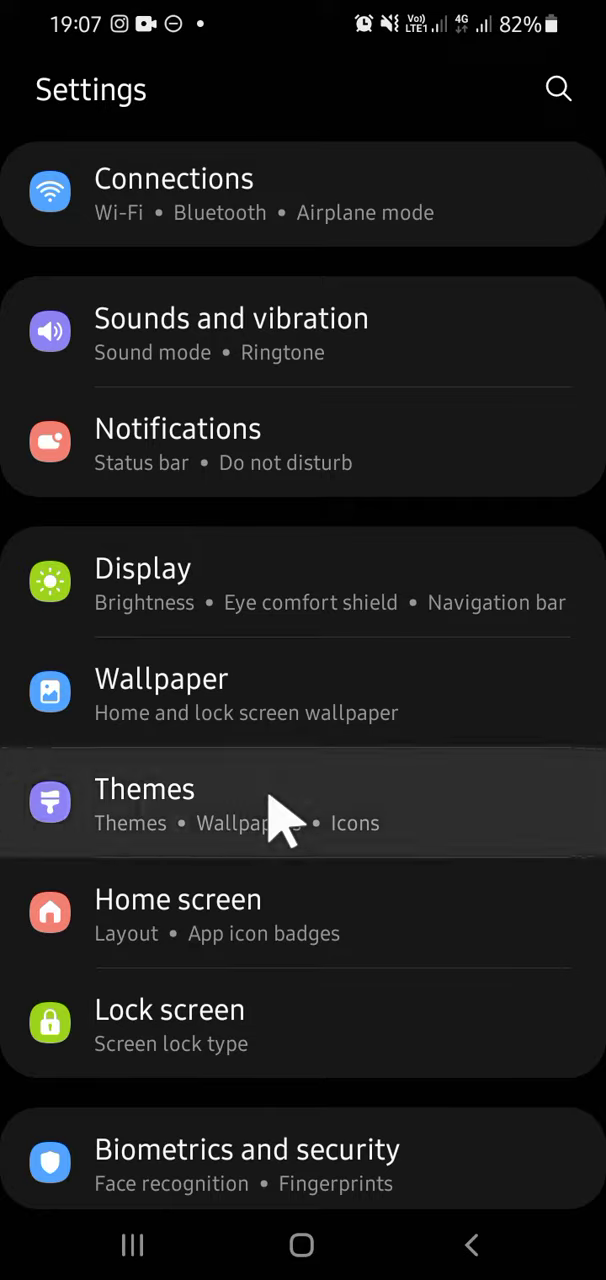
# Launch Galaxy Themes from the Themes entry in Settings
pyautogui.click(144, 788)
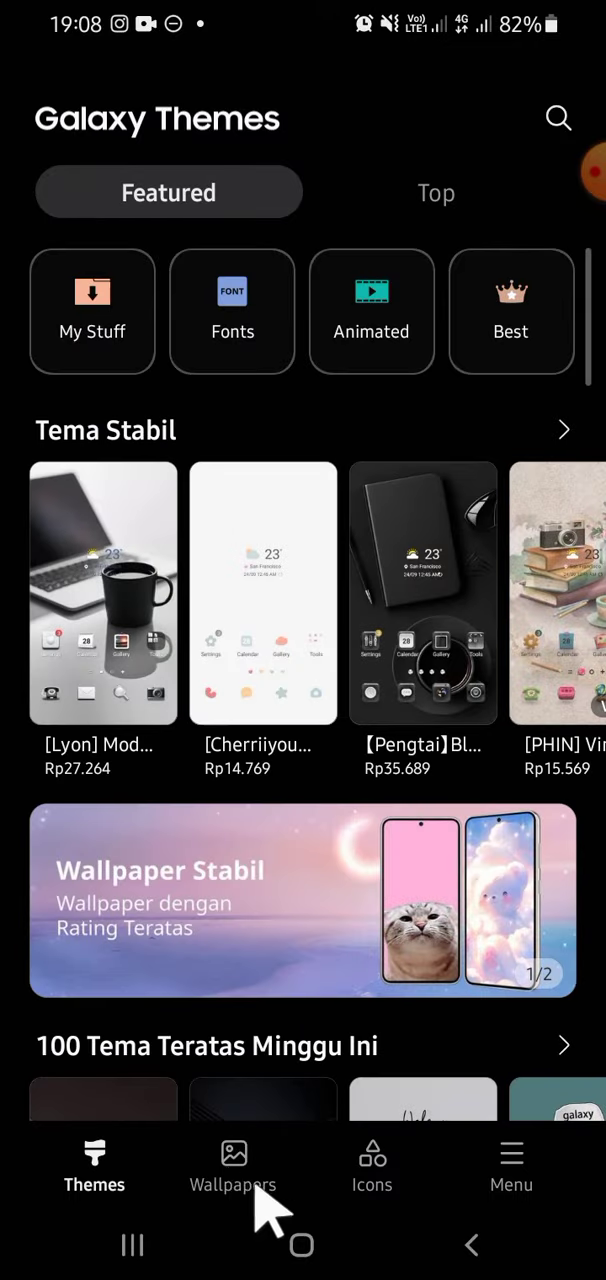
pyautogui.moveTo(240, 1160)
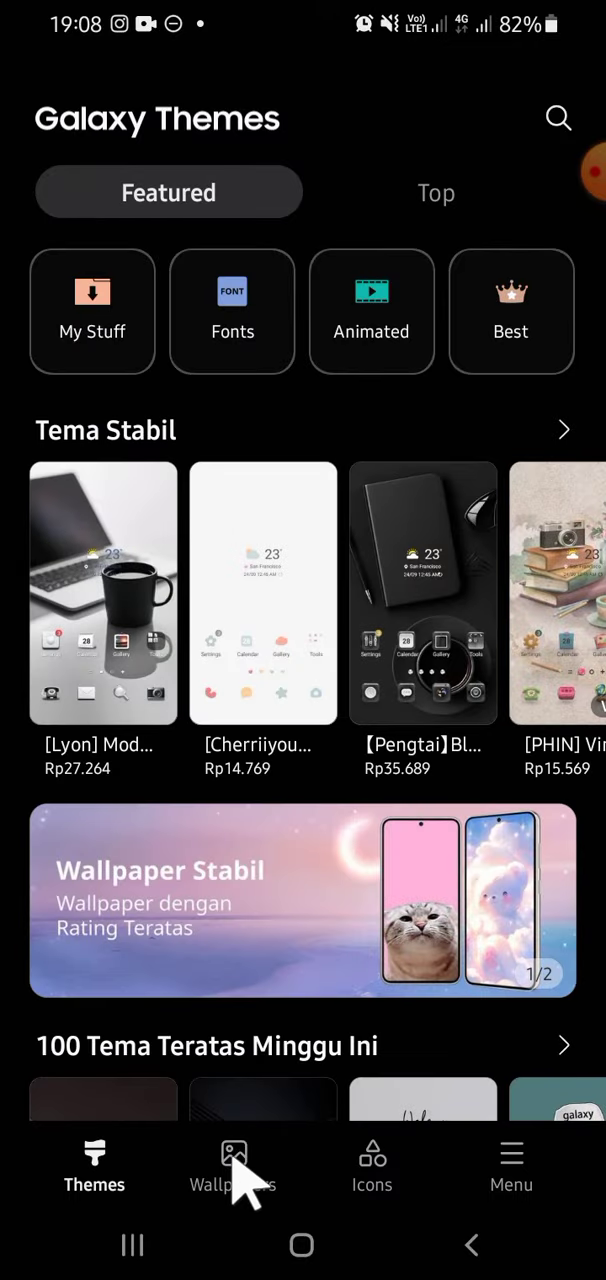
# Browse Wallpapers, Top list, with the price filter set to Free
pyautogui.click(232, 1164)
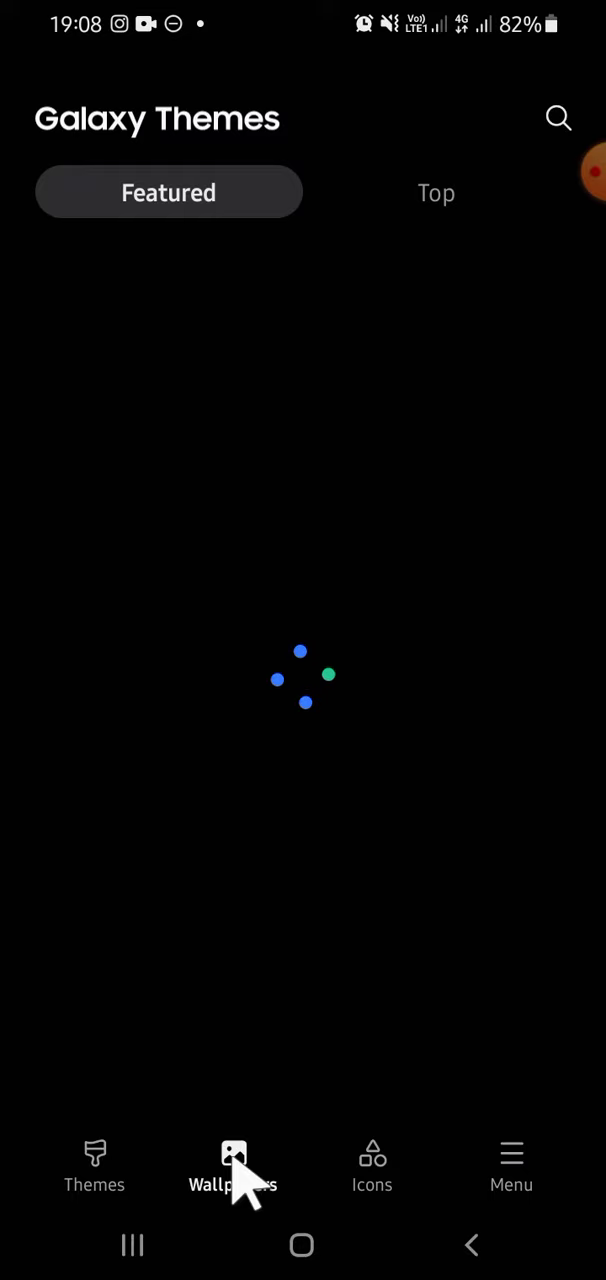
pyautogui.click(232, 1164)
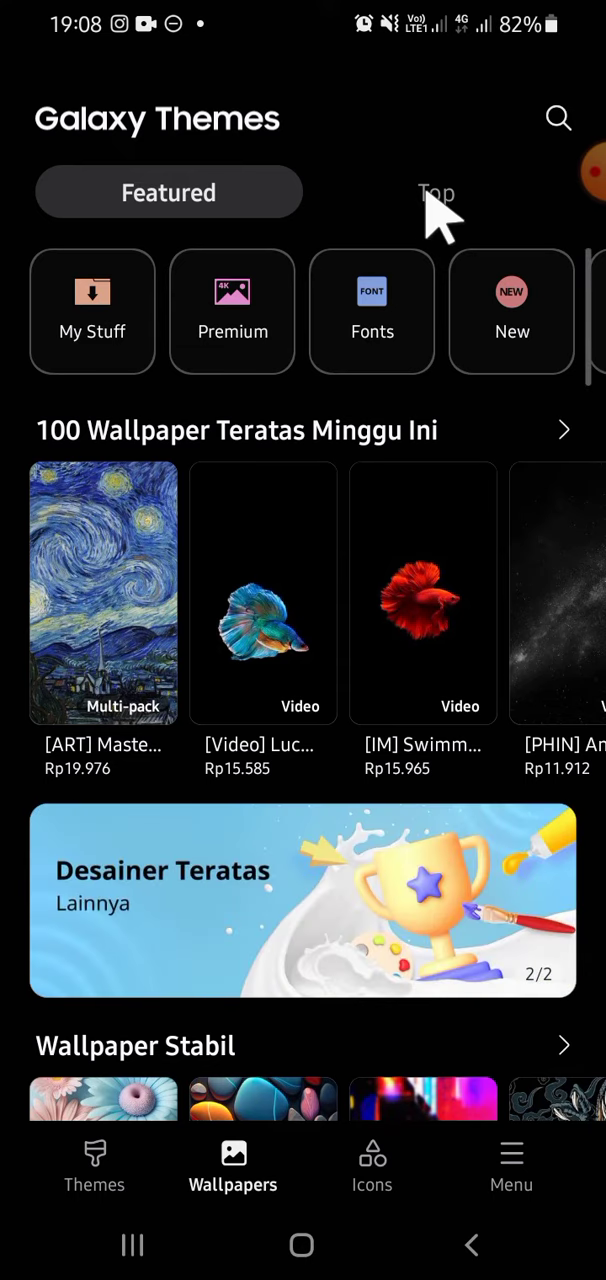
pyautogui.click(436, 192)
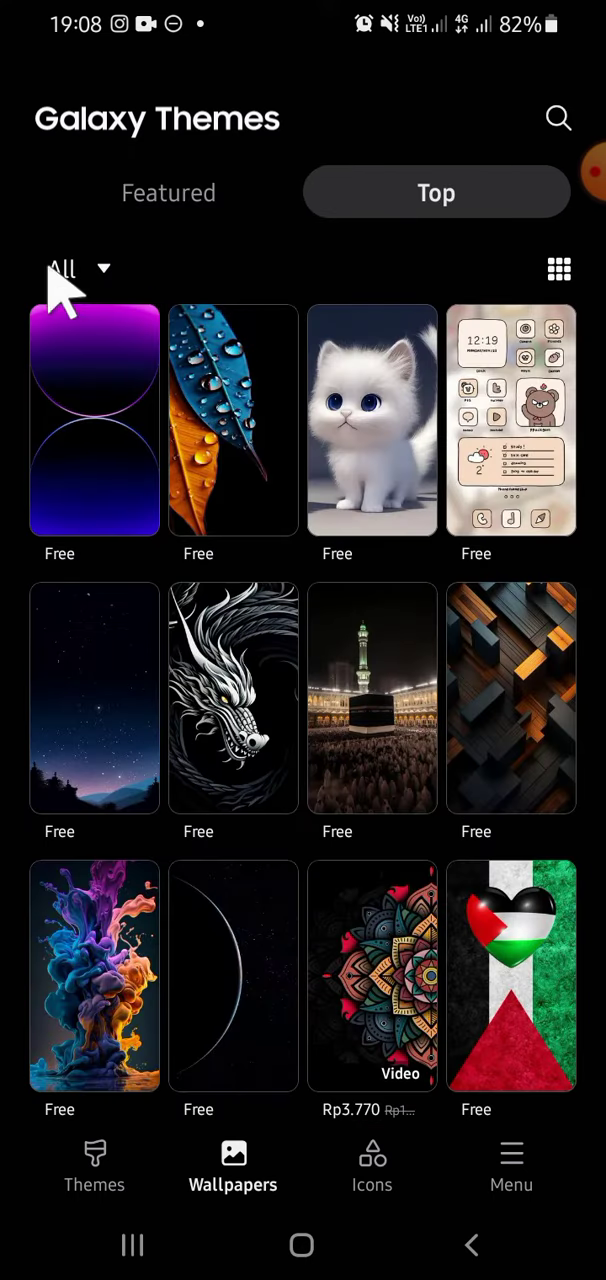
pyautogui.click(76, 268)
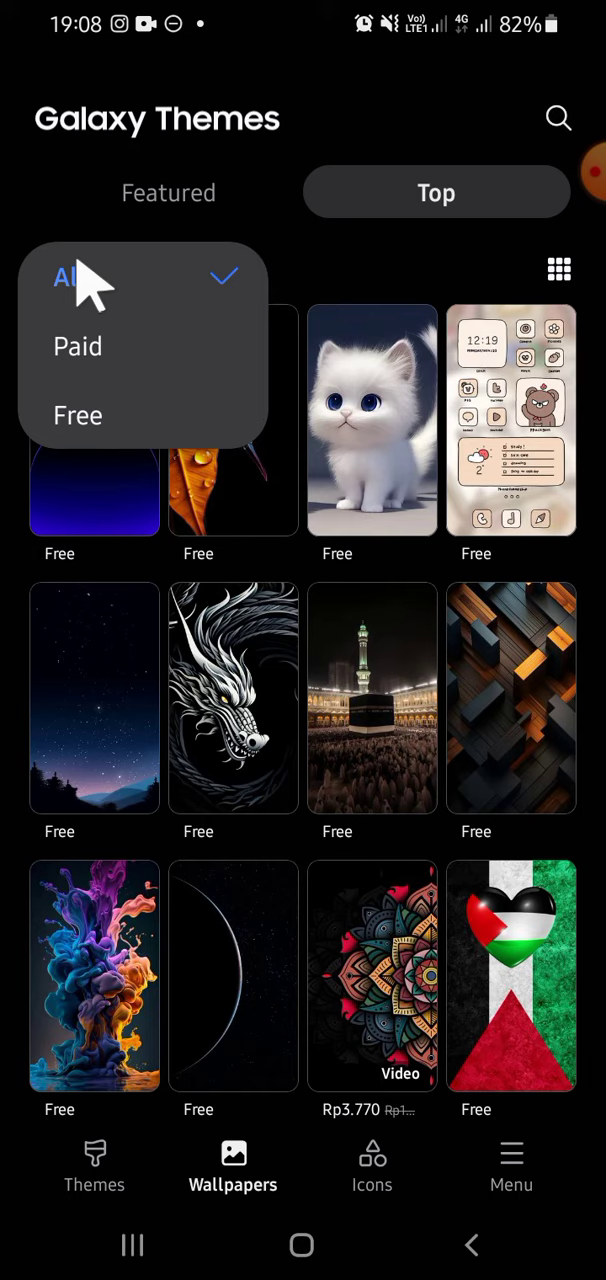
pyautogui.click(78, 416)
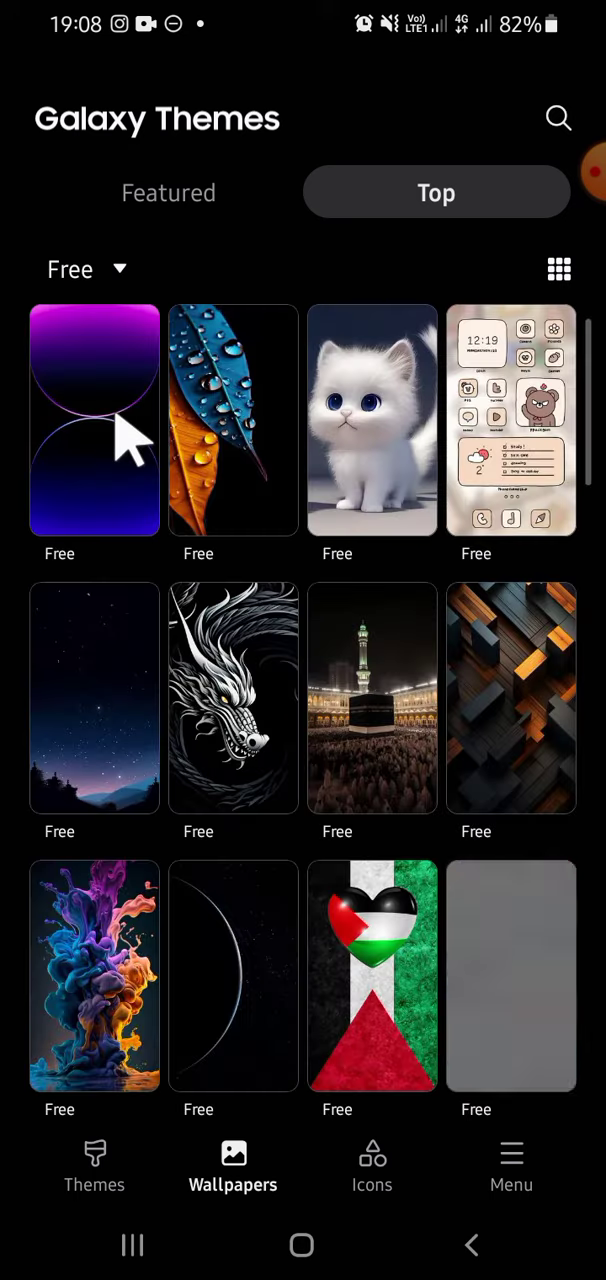
# Find the Blue background white flower wallpaper in the free grid and view its details
pyautogui.scroll(-3)
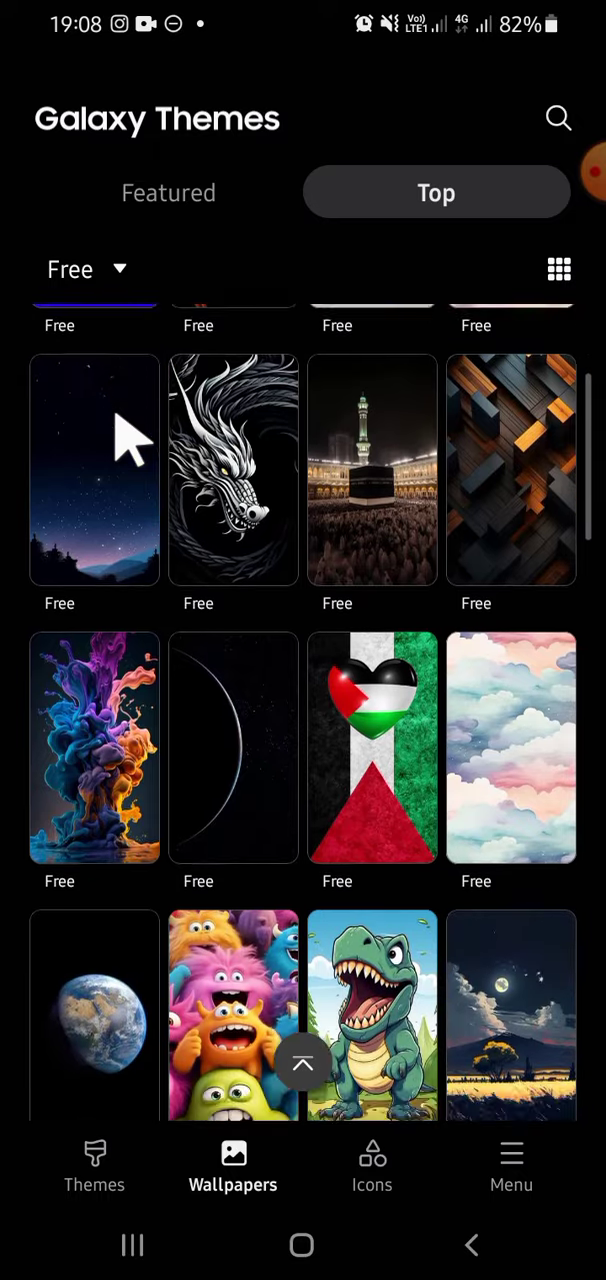
pyautogui.scroll(-3)
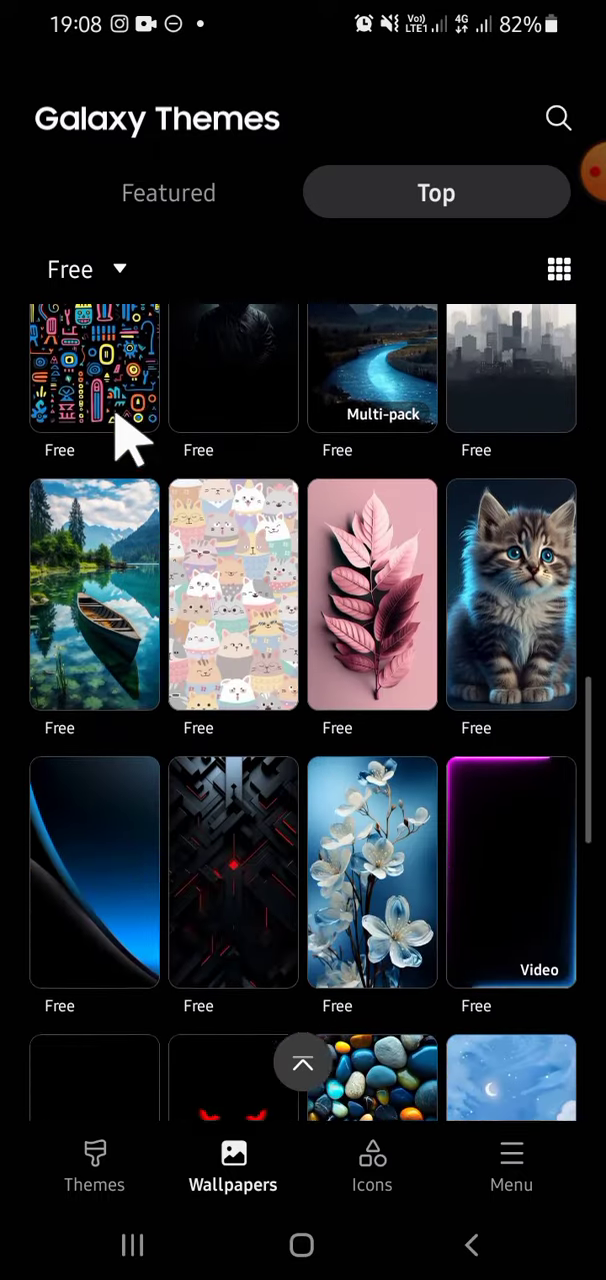
pyautogui.scroll(-3)
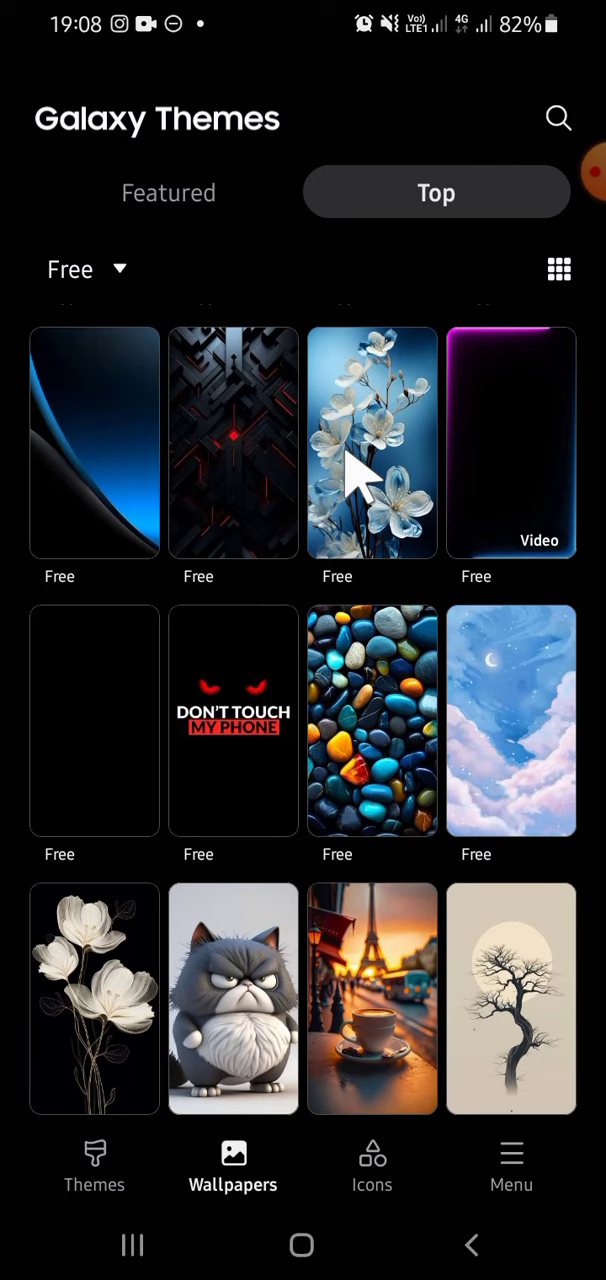
pyautogui.click(372, 444)
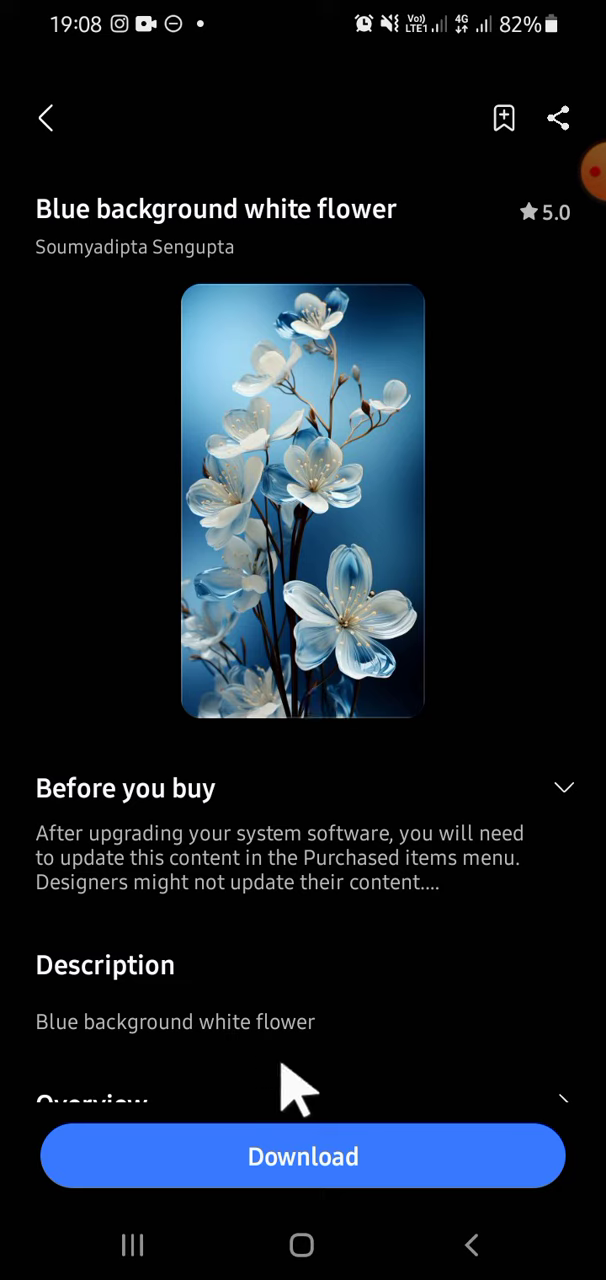
# Download the wallpaper until the button changes to Apply
pyautogui.click(304, 1156)
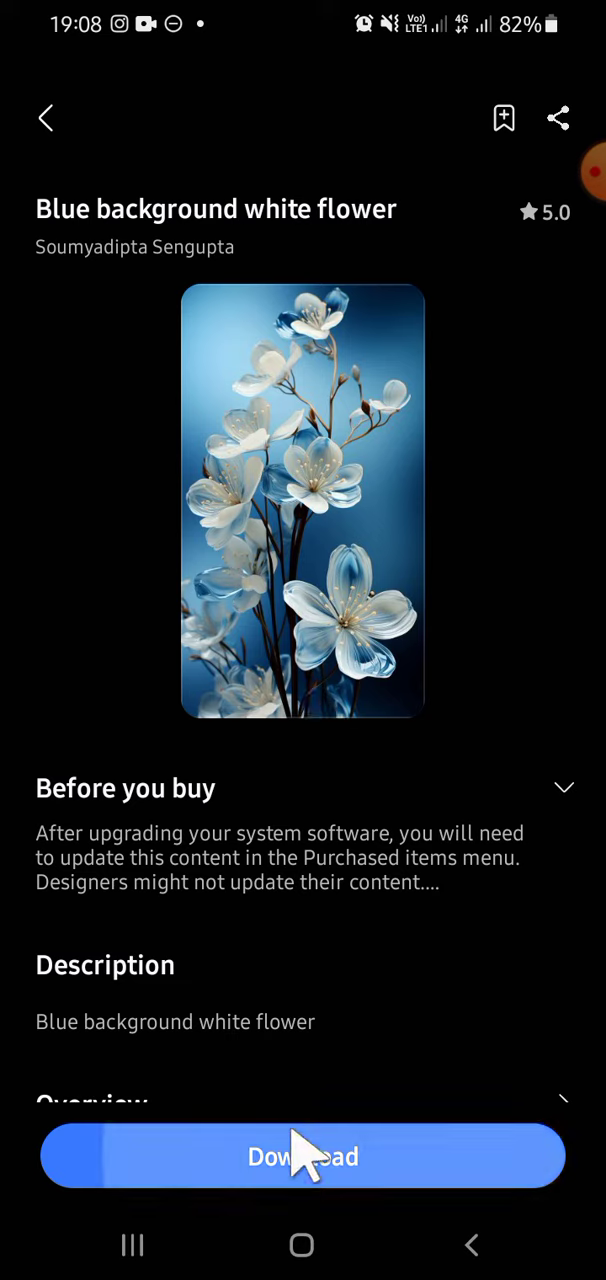
pyautogui.click(304, 1156)
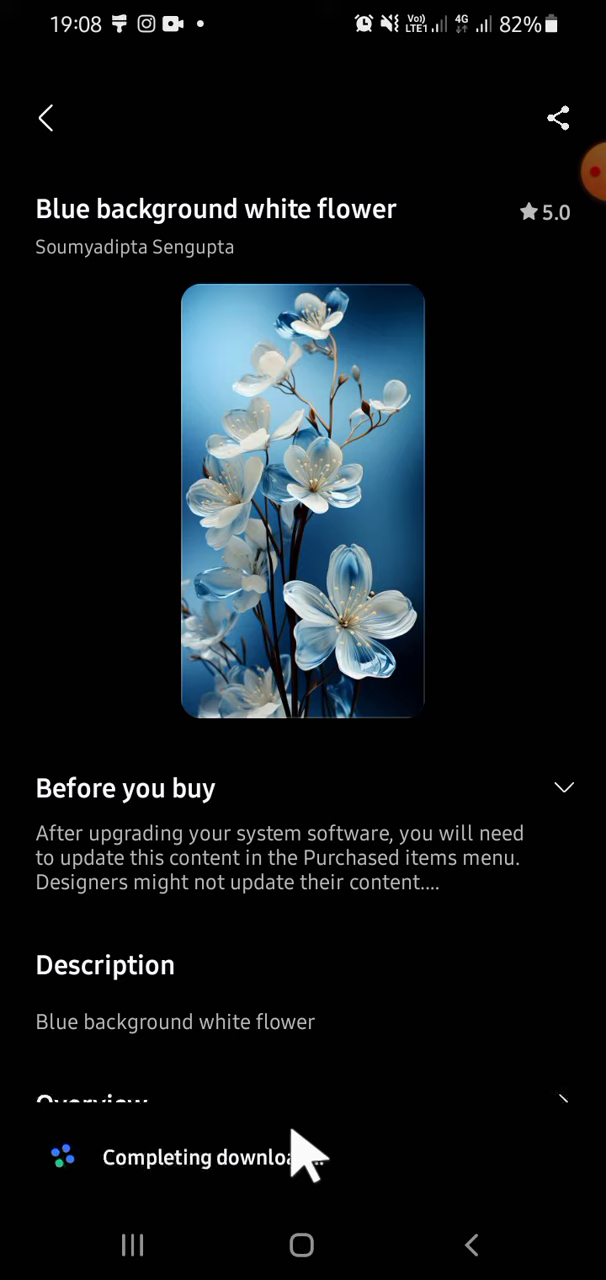
pyautogui.moveTo(390, 1170)
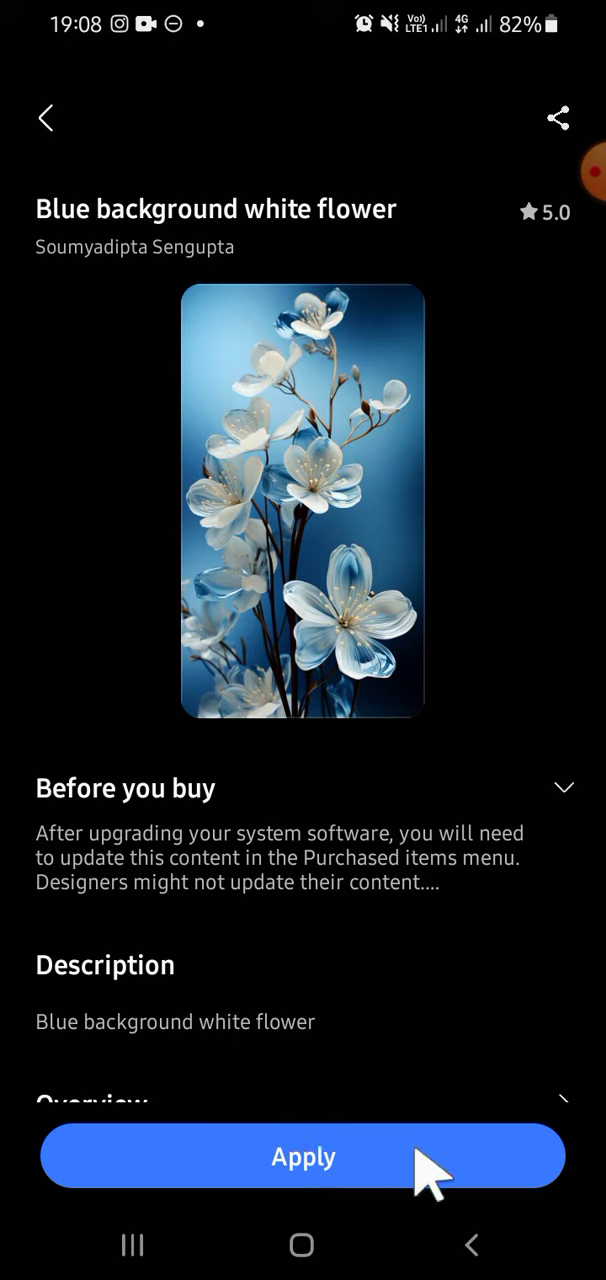
pyautogui.moveTo(360, 1180)
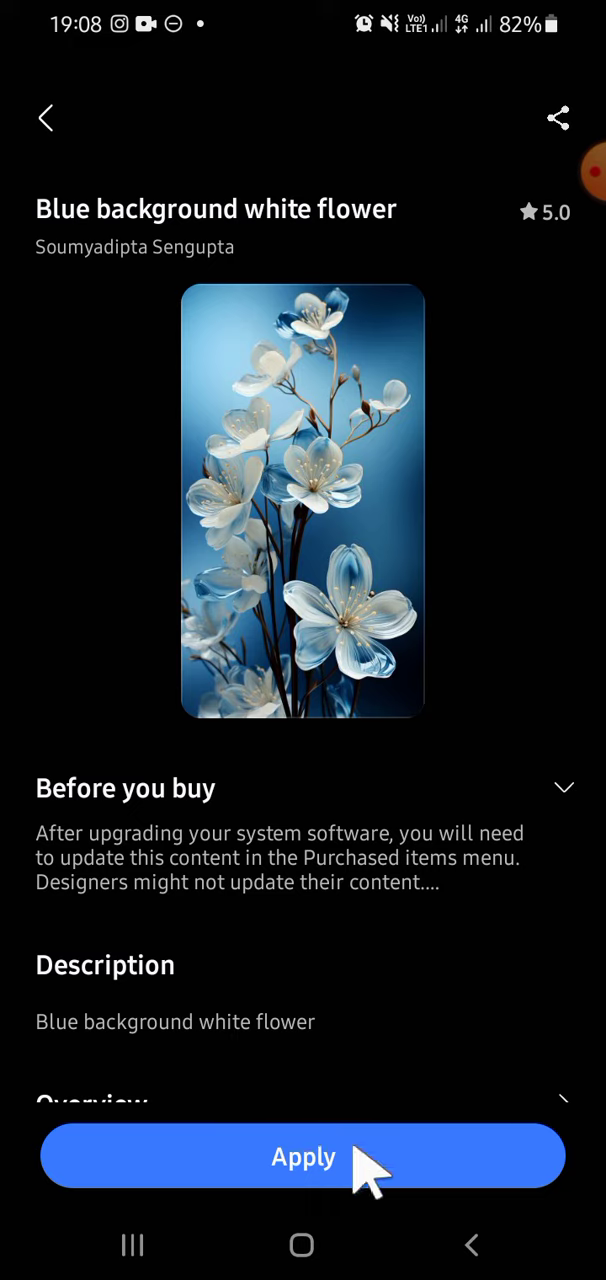
pyautogui.moveTo(490, 516)
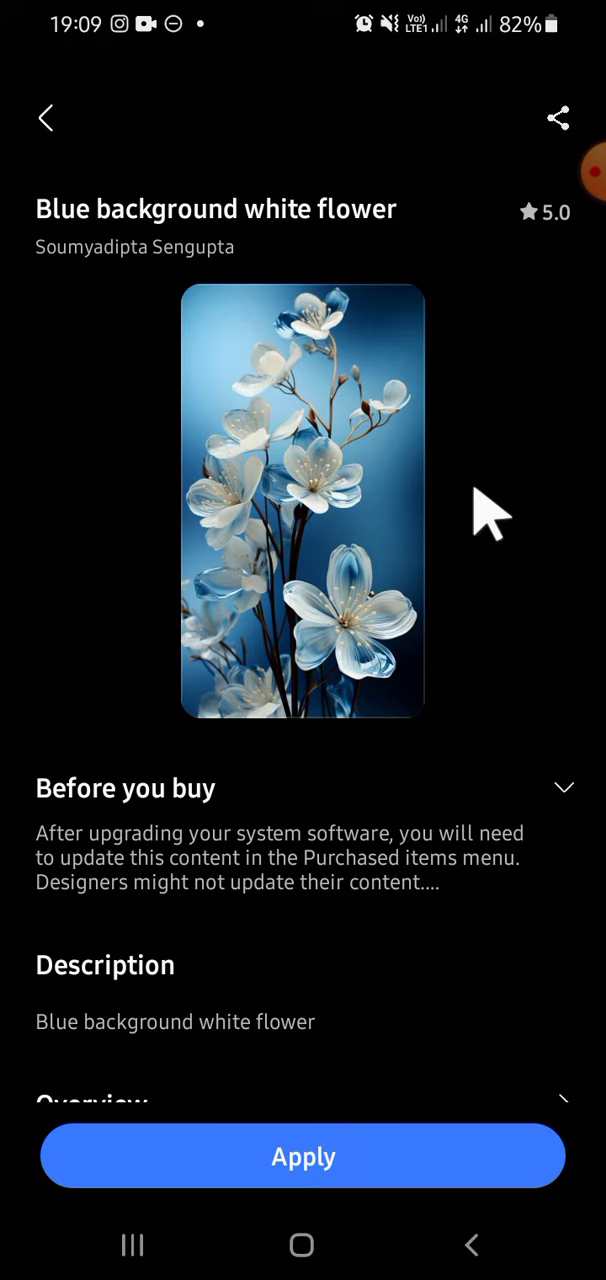